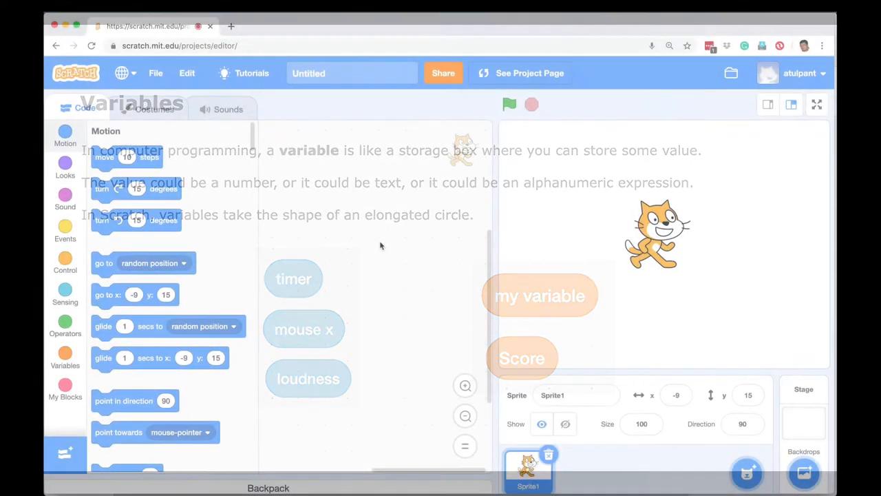
- Show the Sensing palette scrolled to the loudness and timer reporters
click(65, 293)
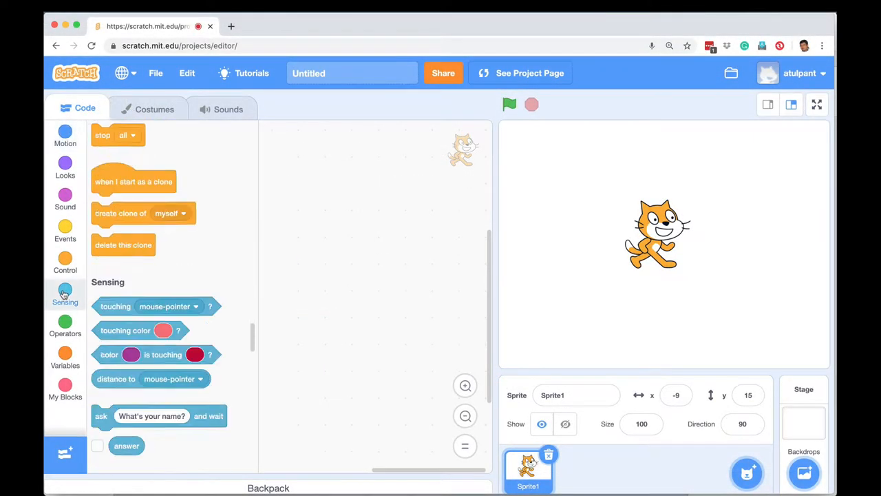
scroll(down, 3)
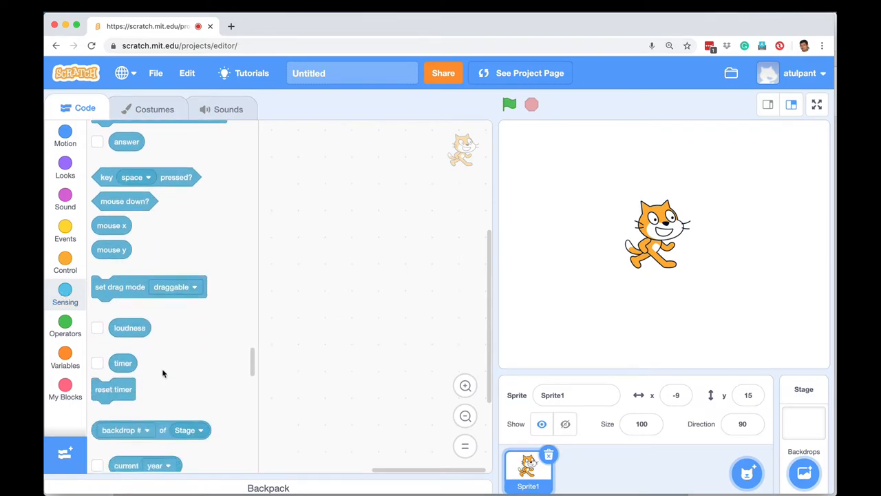
scroll(down, 3)
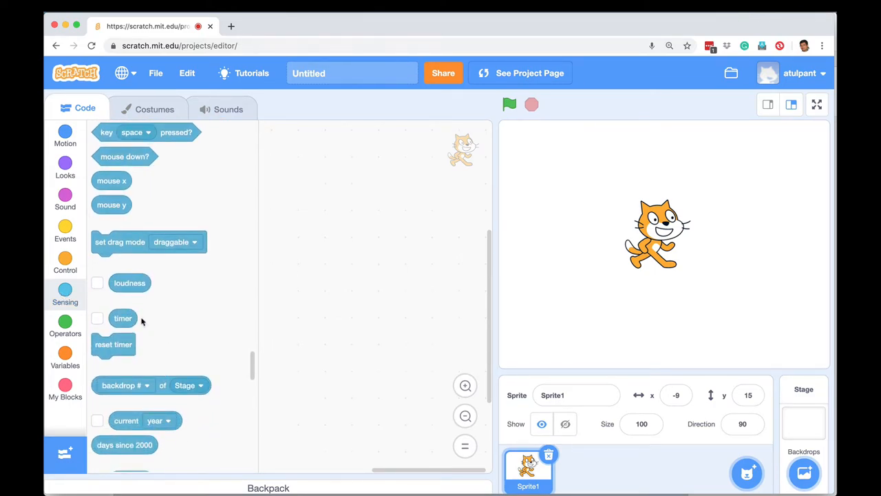
- Drop a timer reporter into the code area and run the project from the green flag
drag(122, 317, 420, 162)
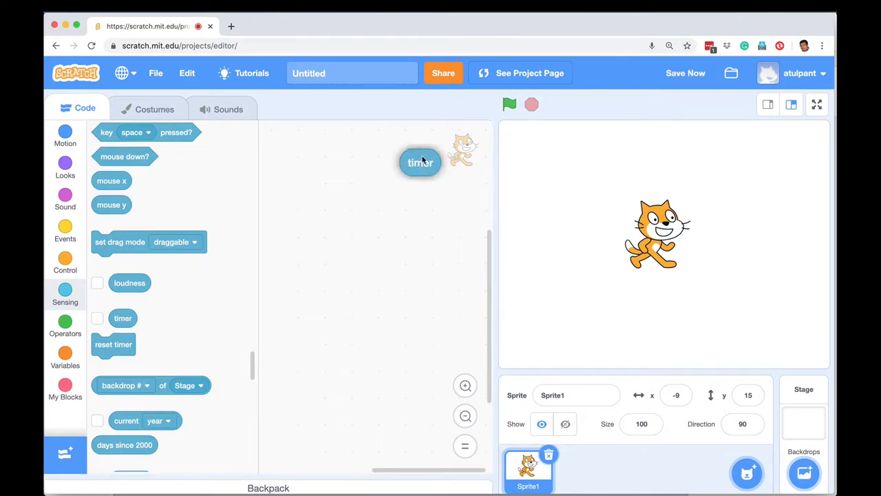
drag(420, 162, 351, 170)
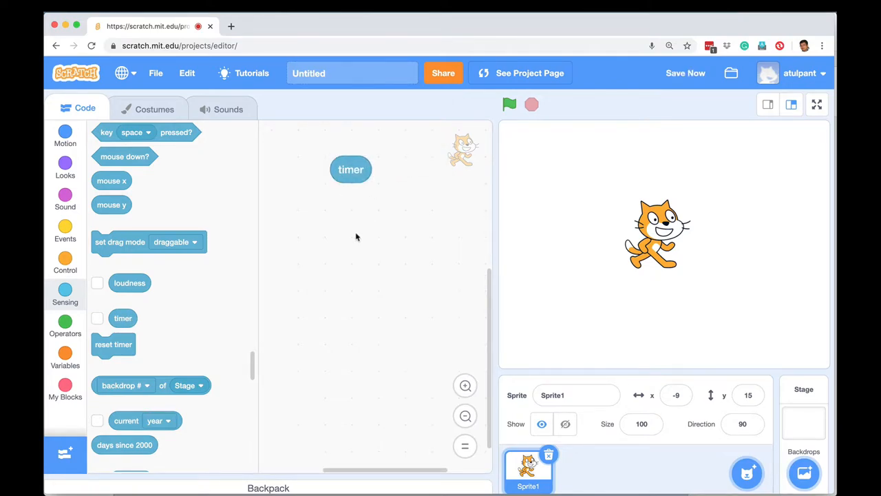
click(509, 104)
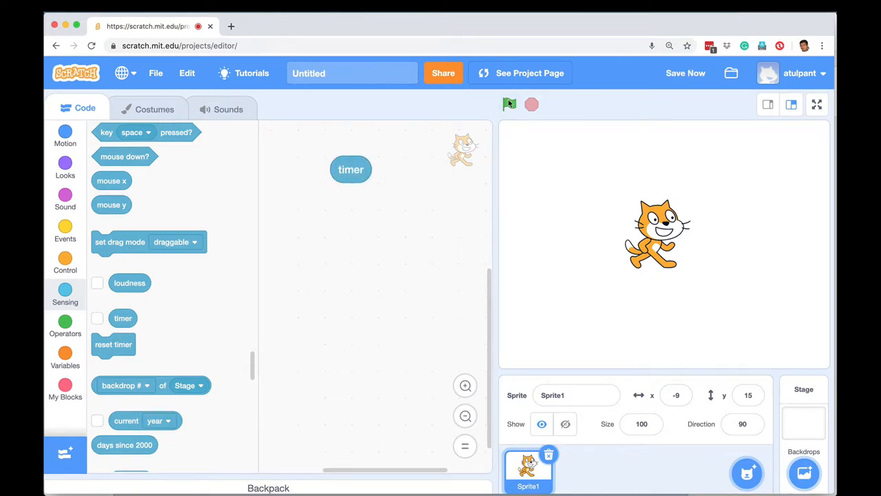
mouse_move(509, 104)
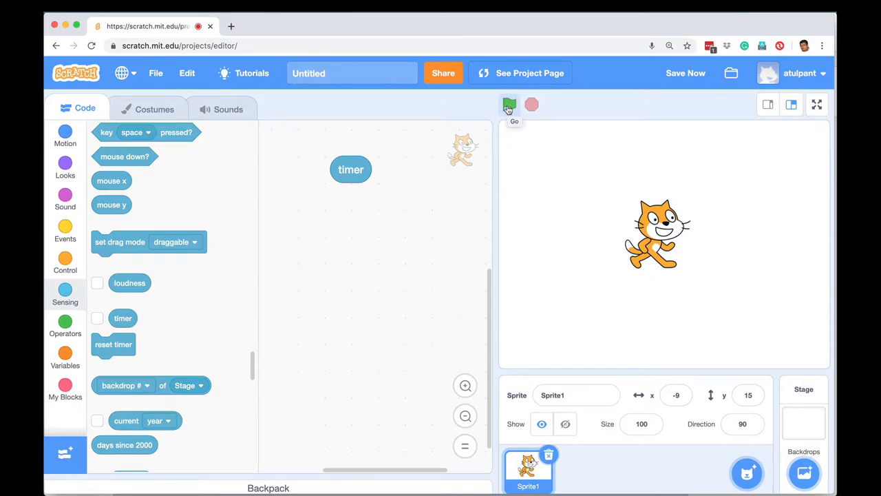
click(509, 105)
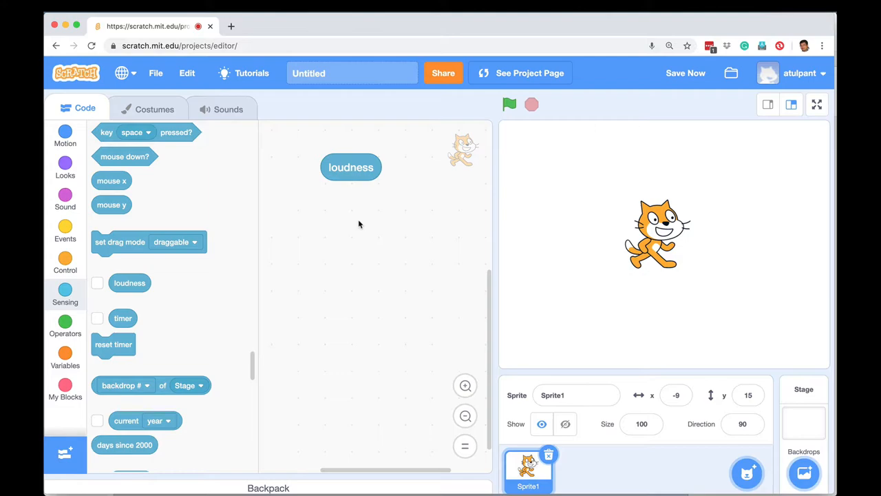
- Add an if-then block from Control, trying loudness in its condition then moving it back out
drag(351, 166, 328, 191)
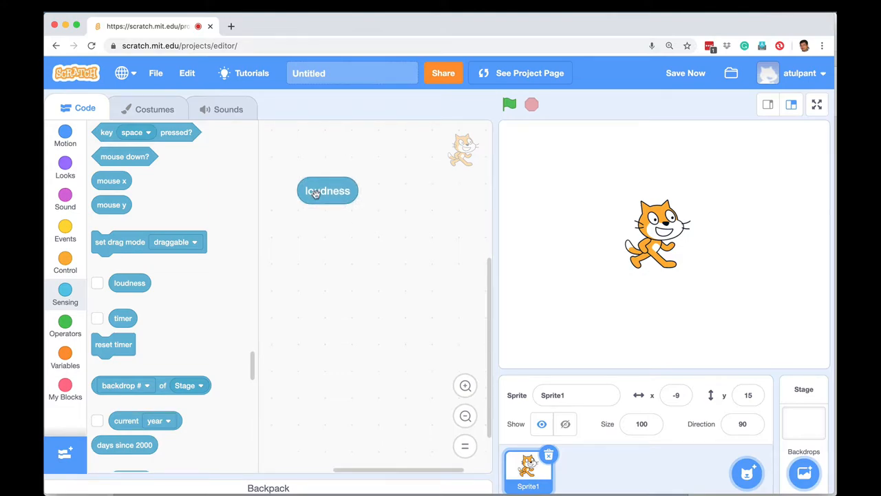
click(65, 261)
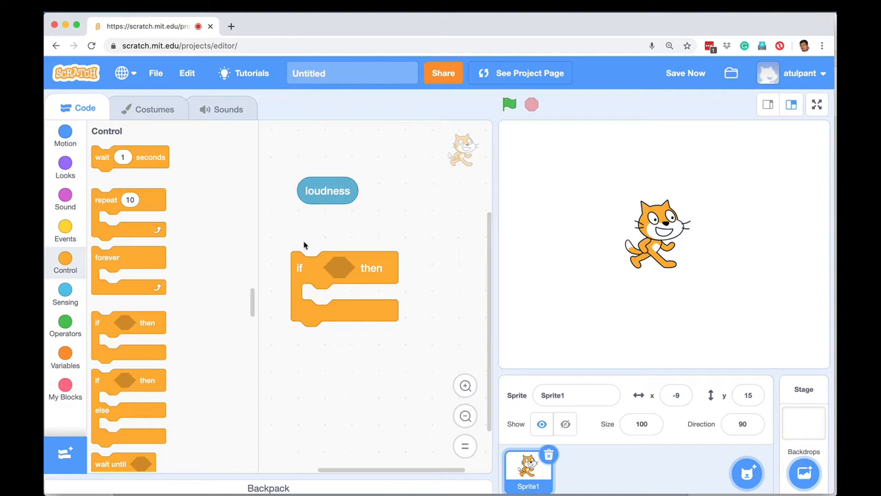
mouse_move(324, 208)
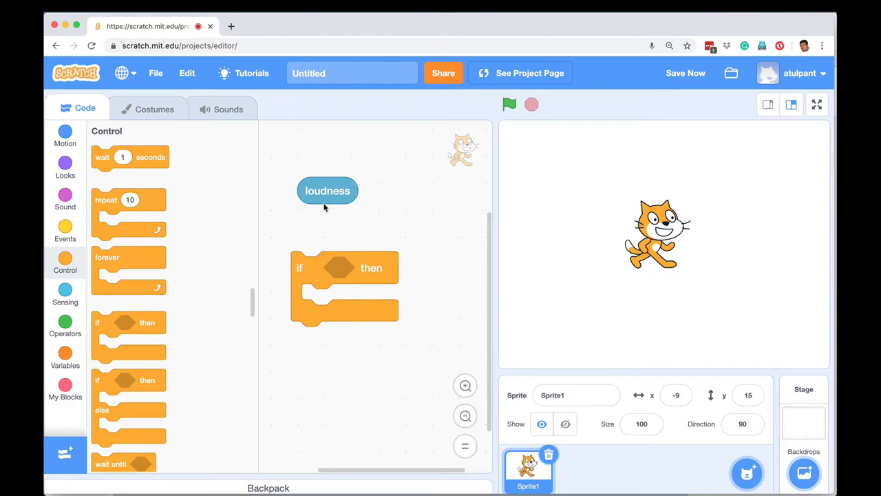
drag(327, 190, 367, 267)
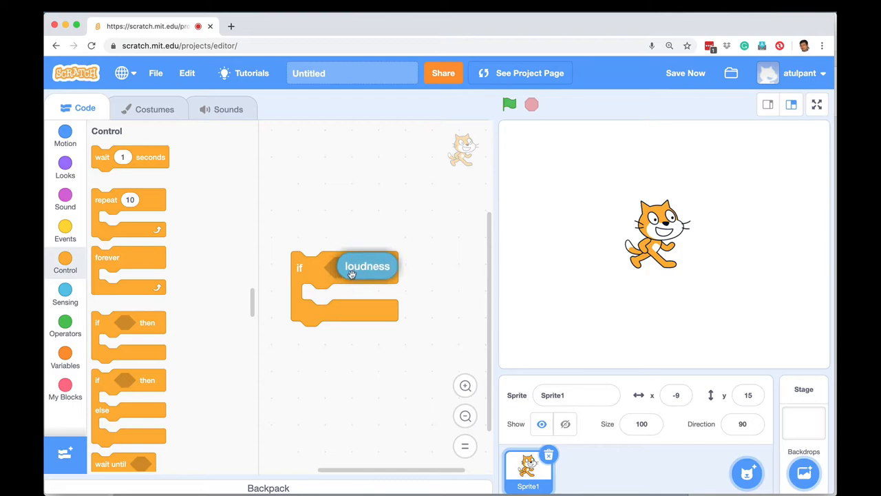
drag(367, 266, 336, 196)
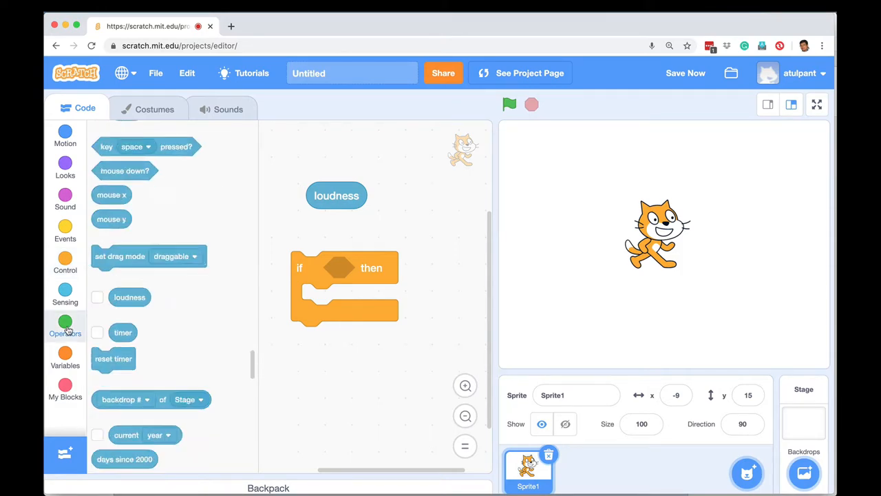
- Build a loudness > 30 comparison and make it the if block's condition
click(64, 325)
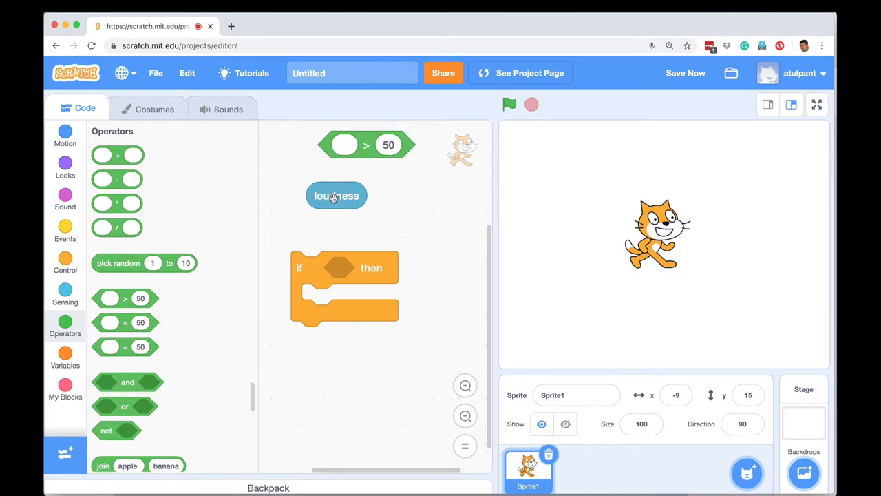
drag(336, 195, 345, 144)
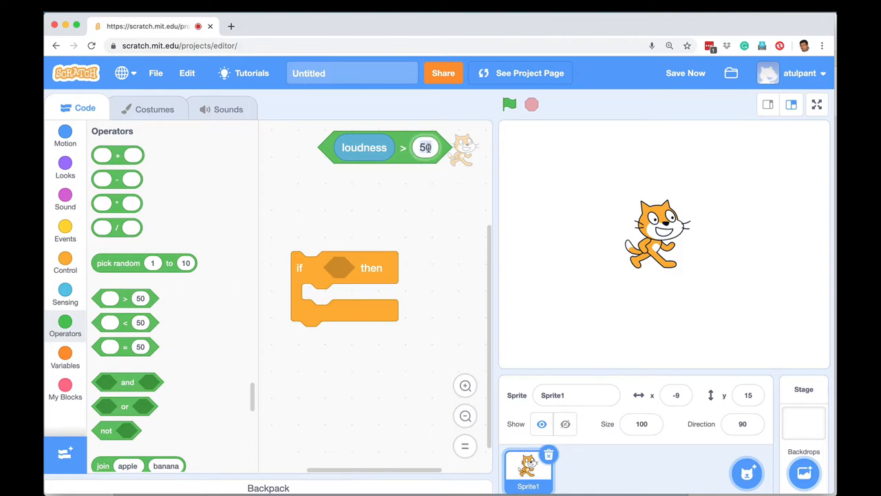
text(30)
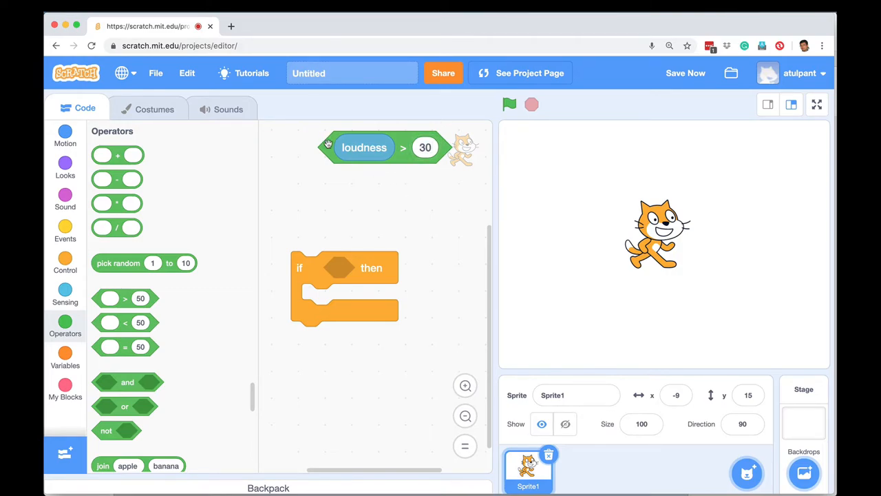
drag(364, 147, 370, 270)
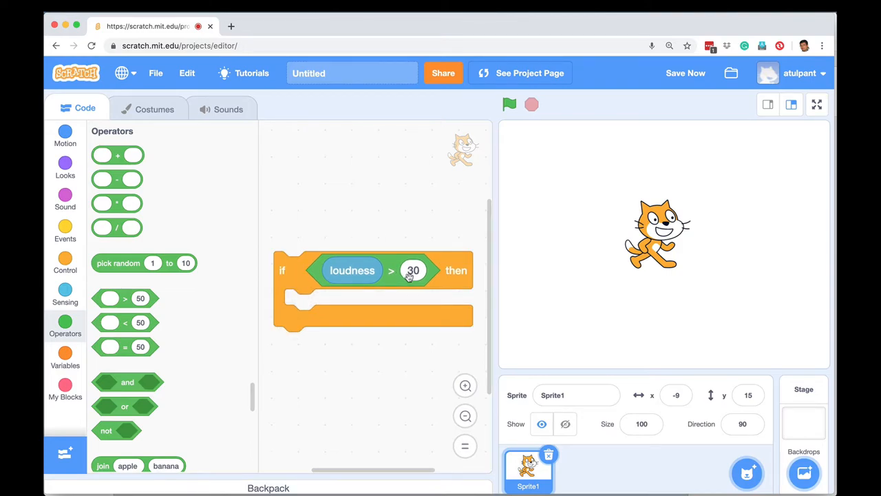
mouse_move(344, 308)
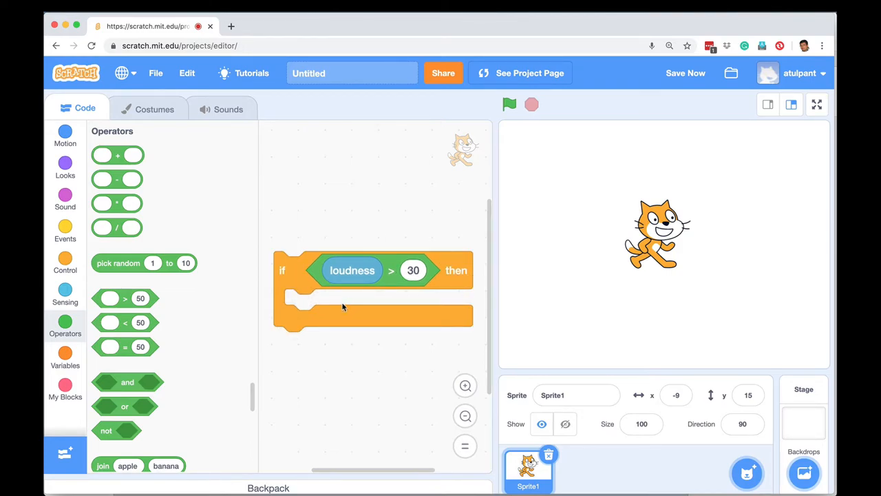
- Put move 10 steps and say Too loud! for 1 seconds inside the if block
click(65, 134)
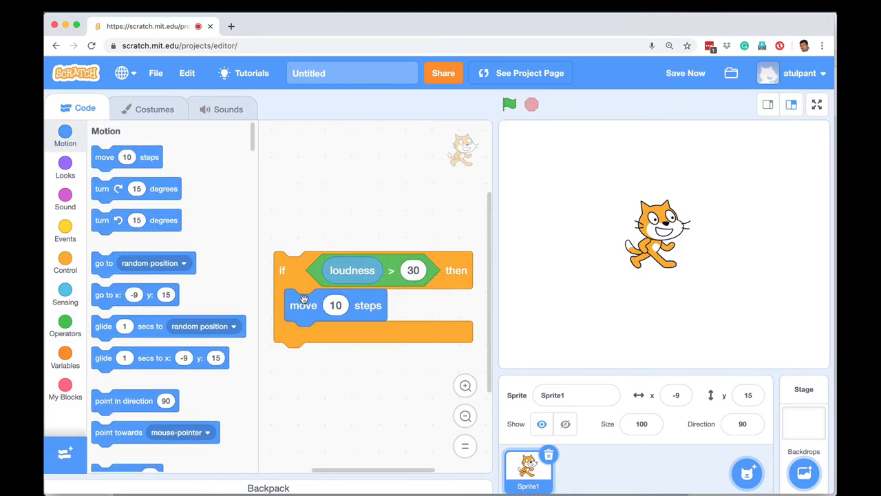
click(65, 163)
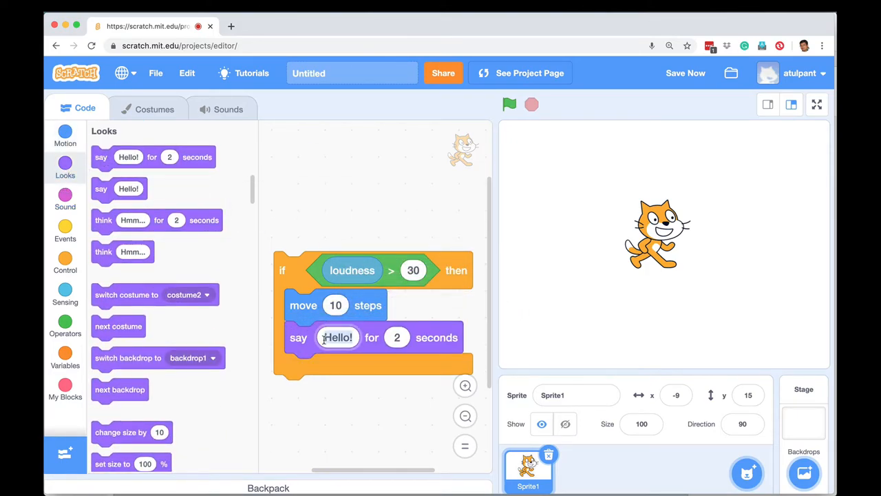
text(Too loud)
click(396, 338)
text(1)
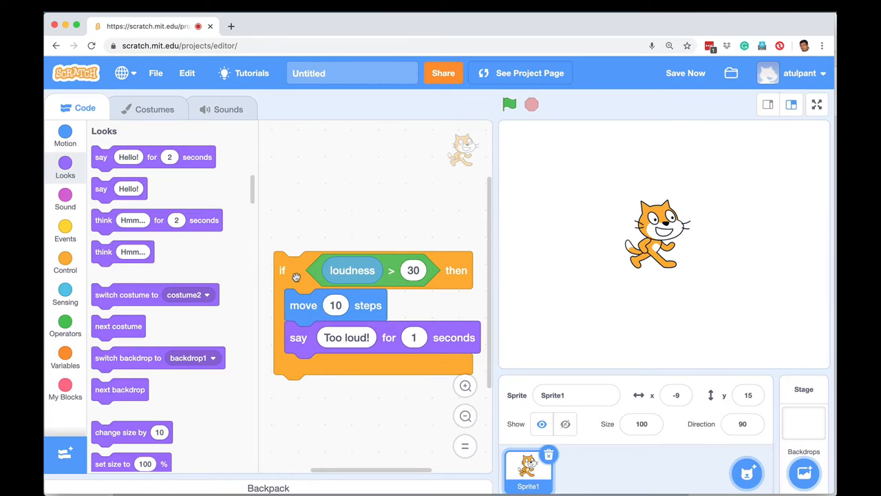
click(65, 231)
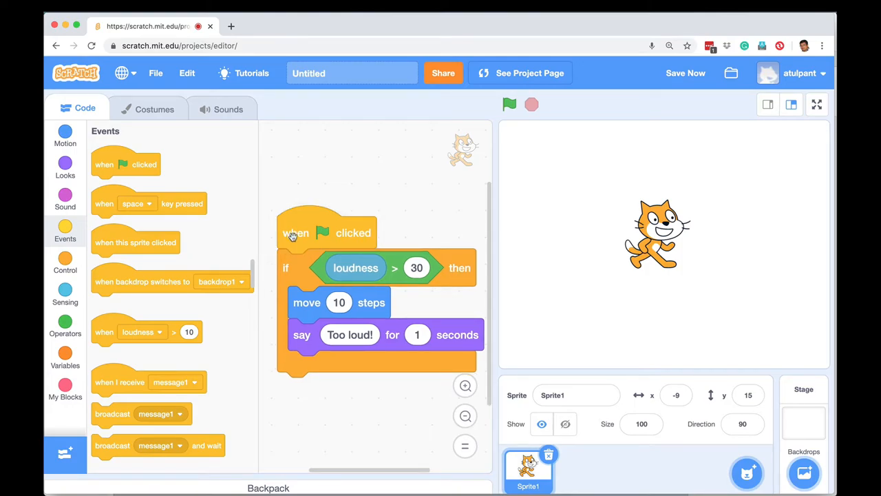
mouse_move(297, 253)
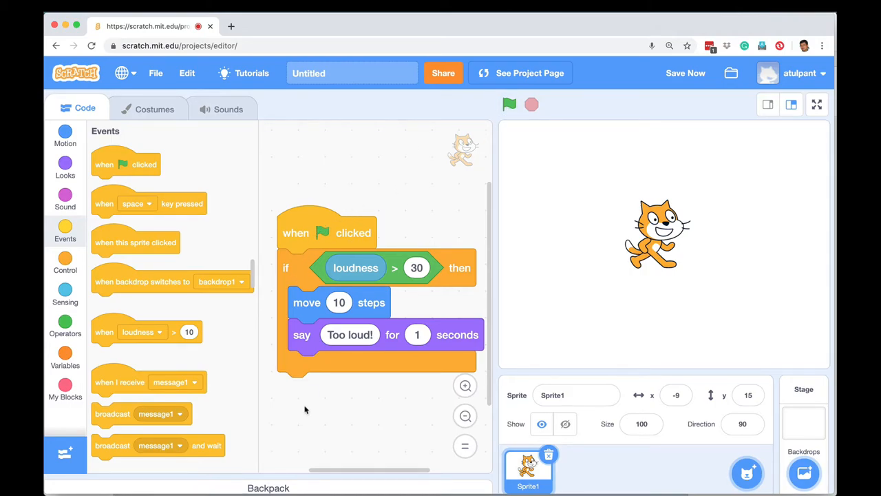
mouse_move(292, 385)
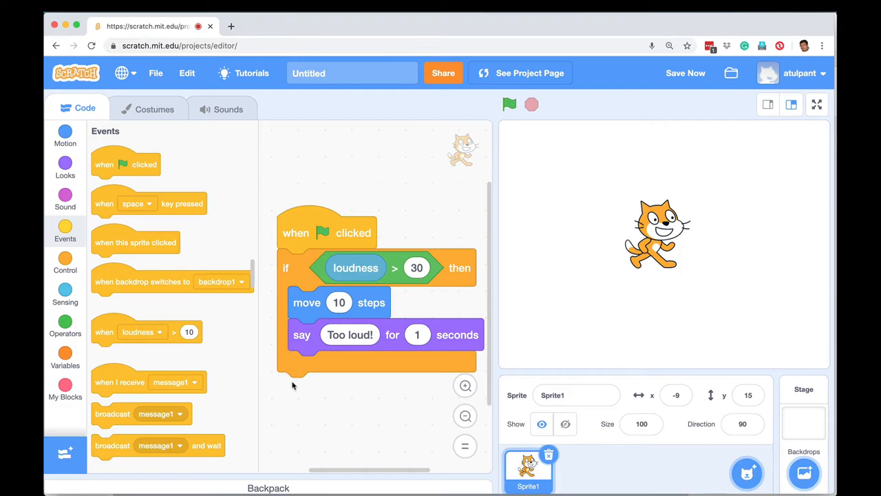
mouse_move(311, 391)
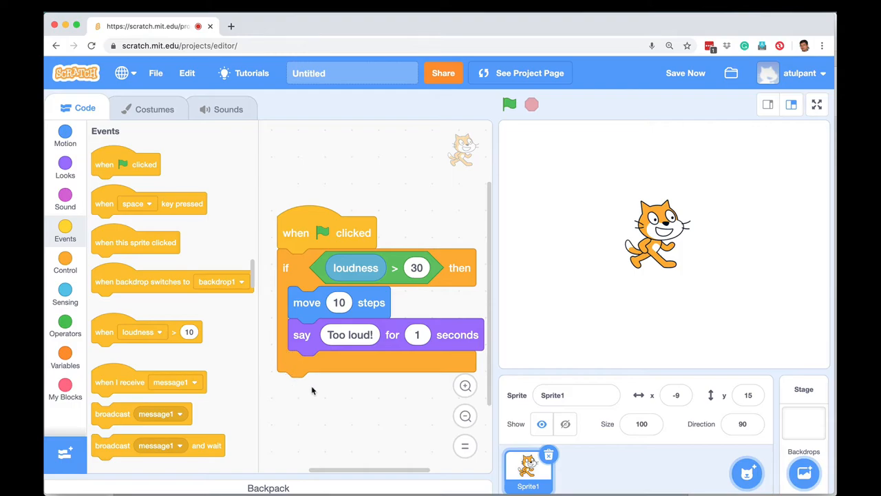
mouse_move(300, 286)
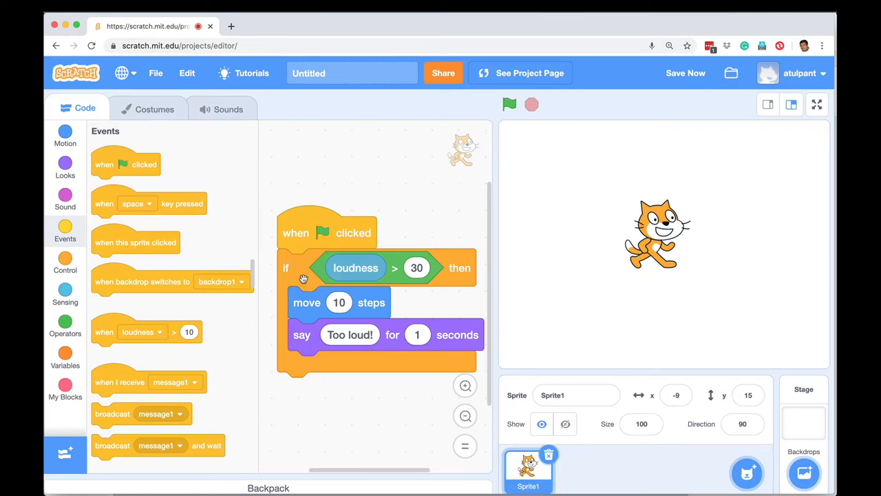
mouse_move(65, 269)
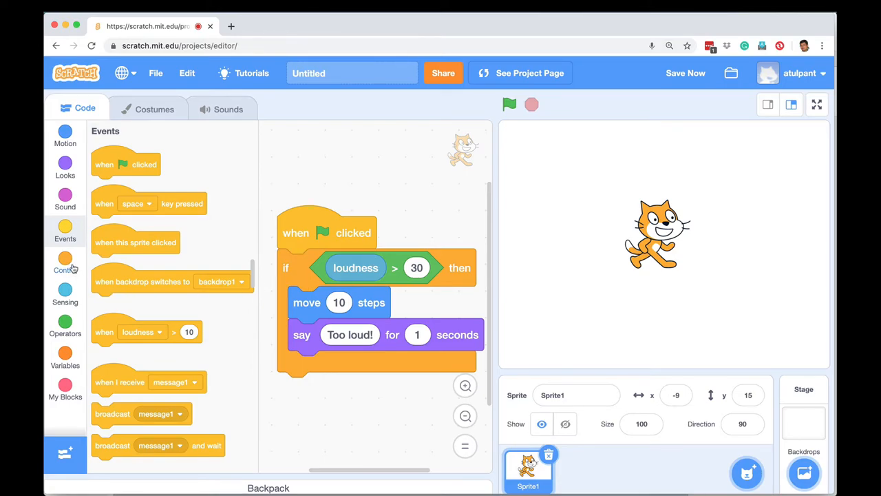
- Wrap the loudness if block in a forever loop under the when flag clicked hat
click(64, 263)
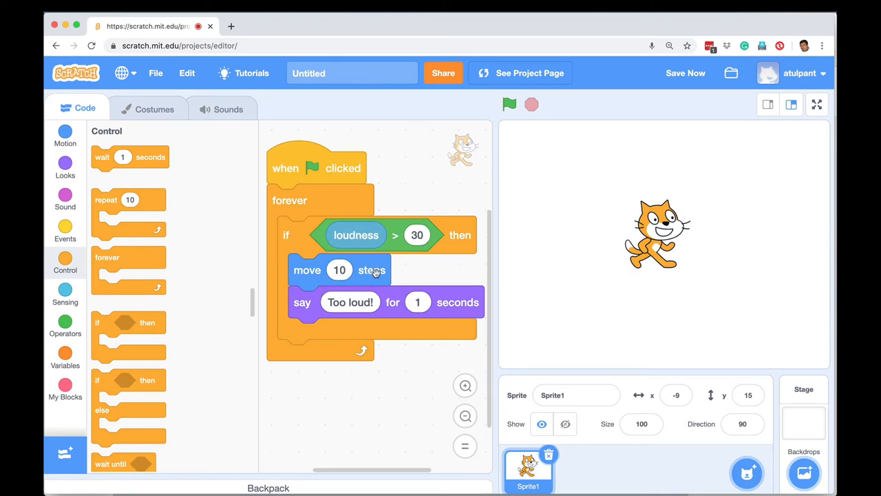
mouse_move(351, 315)
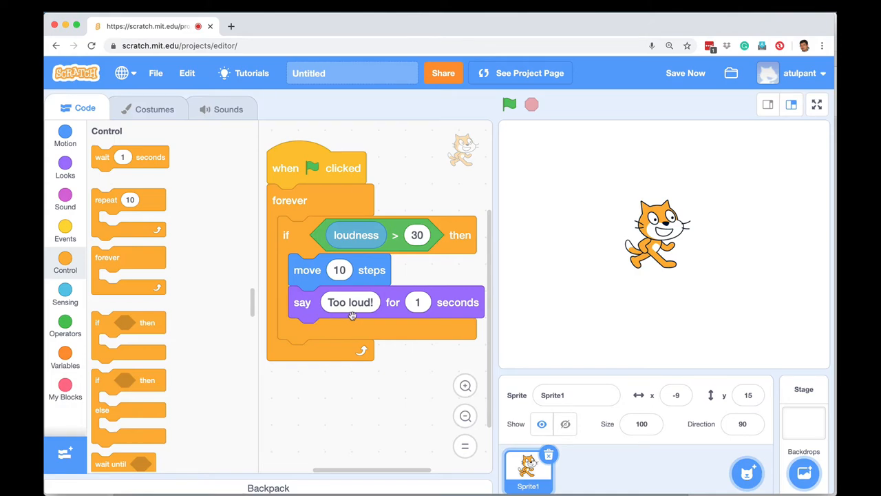
mouse_move(429, 196)
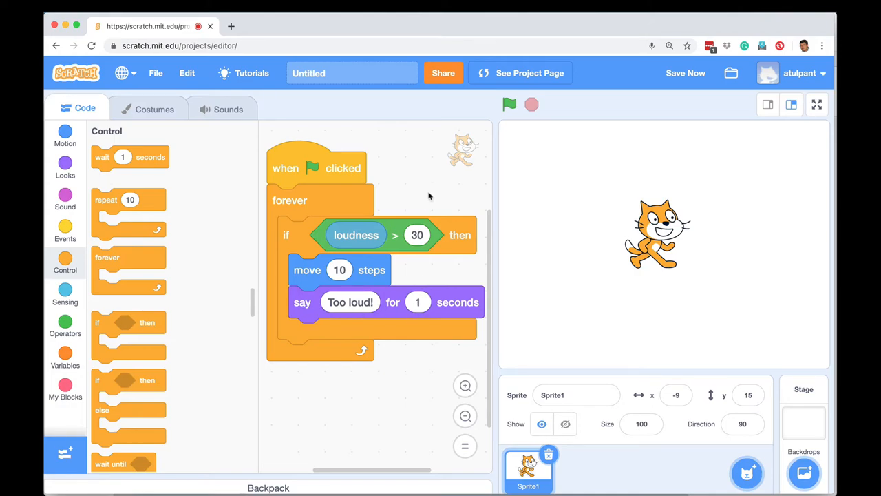
- Run the project so the cat moves and says Too loud!, then stop it
click(509, 105)
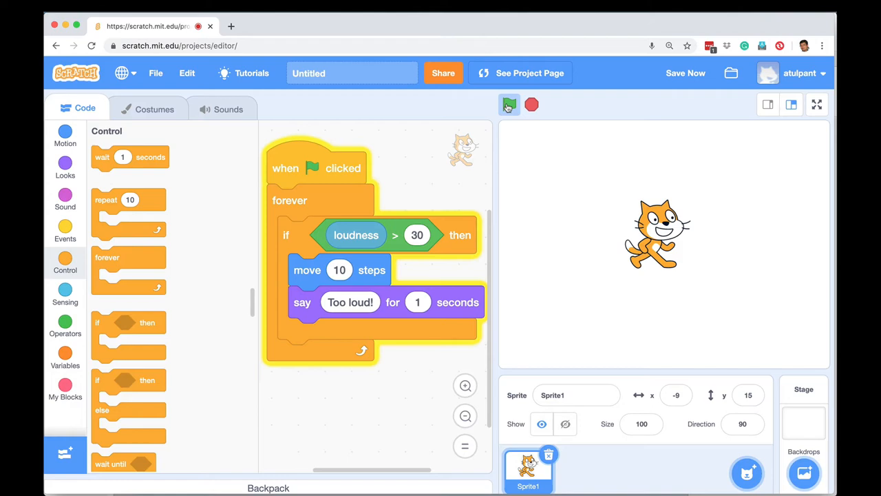
click(509, 104)
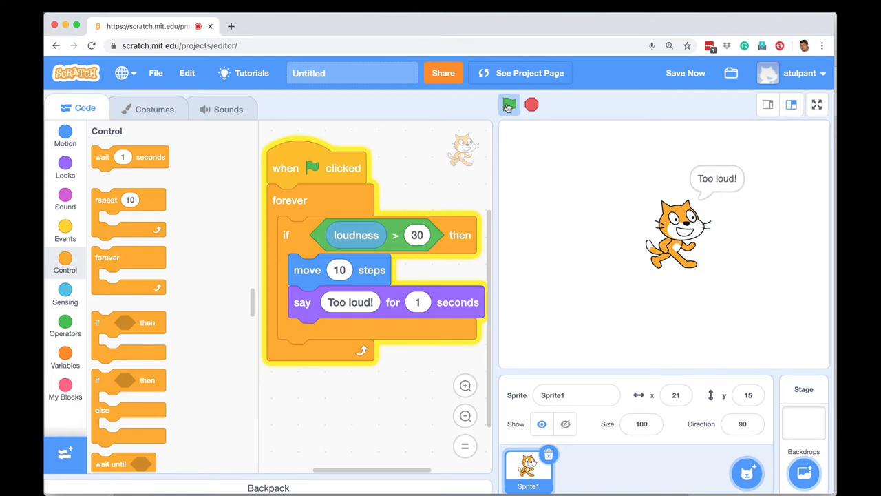
click(509, 105)
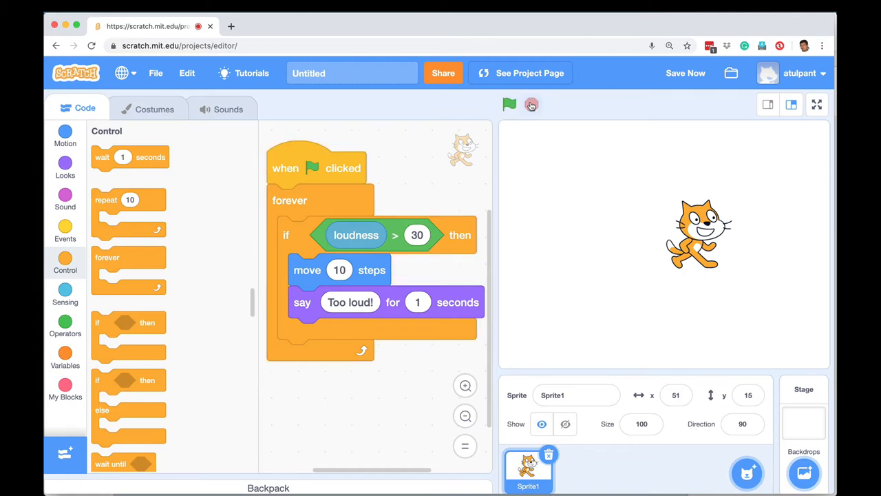
click(510, 104)
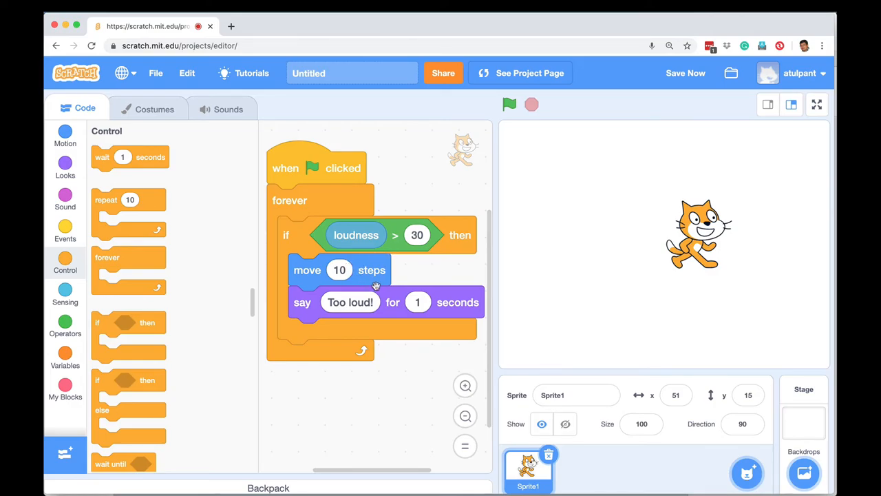
- Change the loudness threshold to 50, rerun the project and stop it again
click(417, 235)
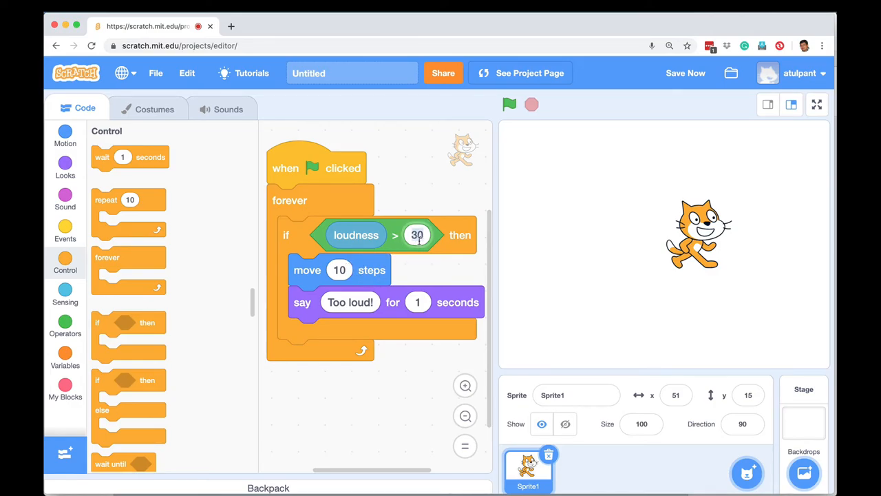
text(50)
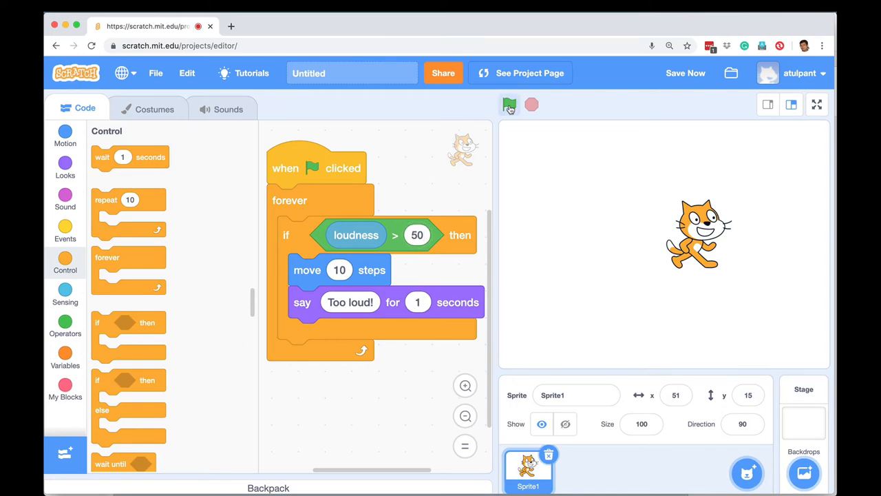
click(509, 105)
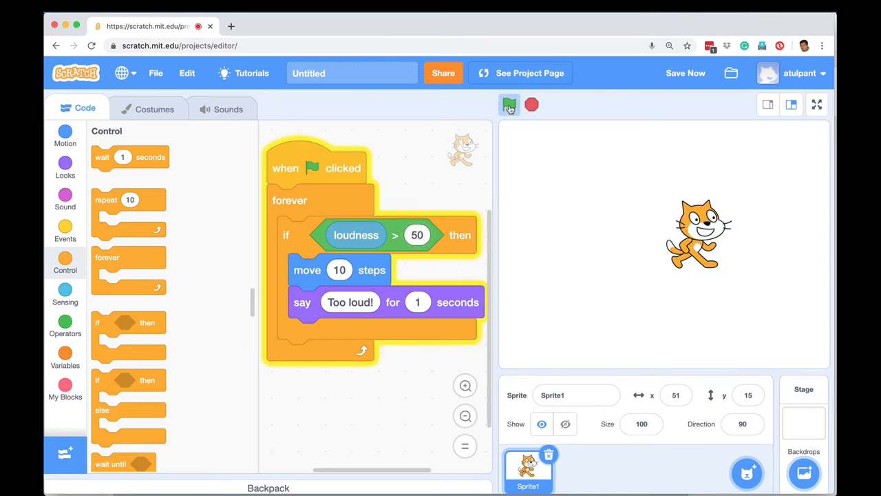
click(509, 105)
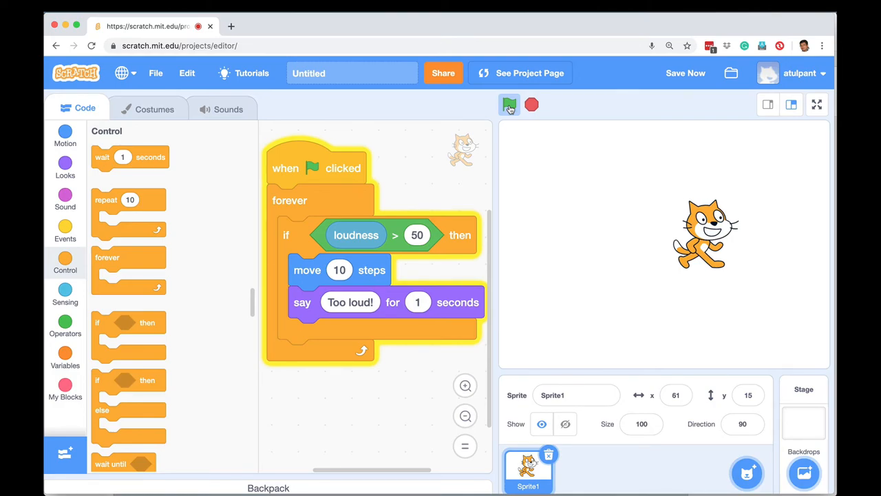
click(509, 105)
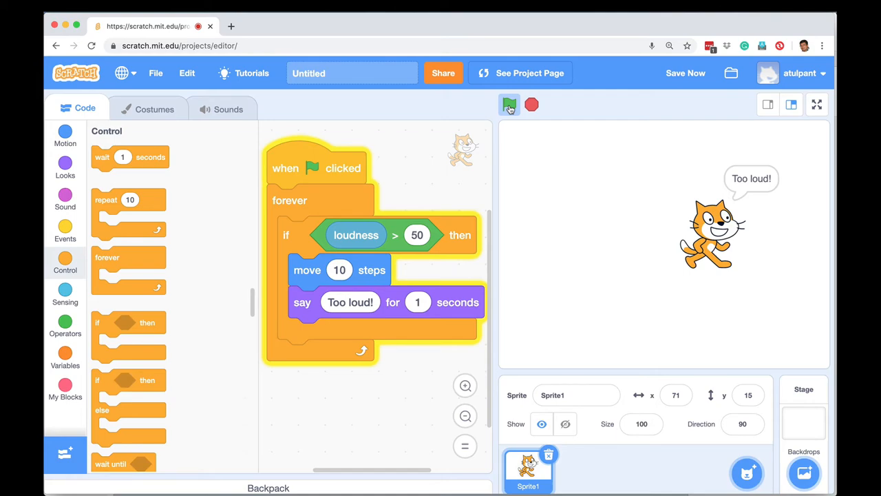
click(510, 104)
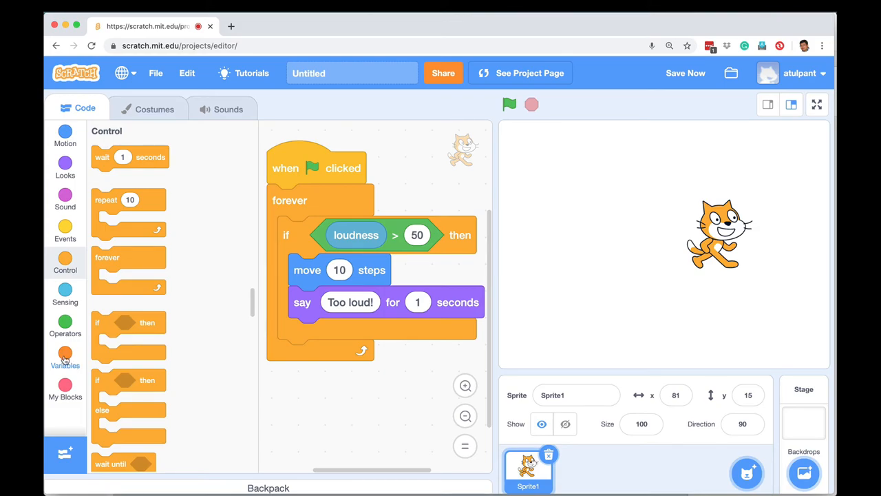
- Create a variable named Score for all sprites from the Variables category
click(65, 356)
text(S)
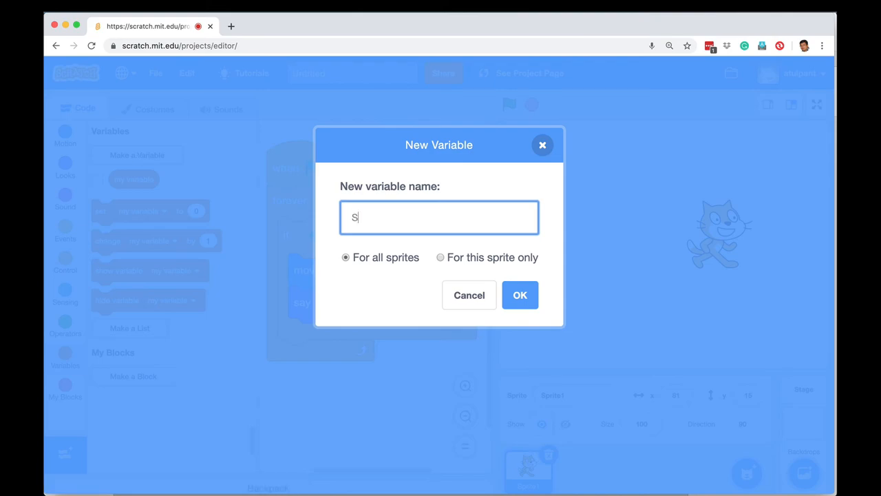
text(core)
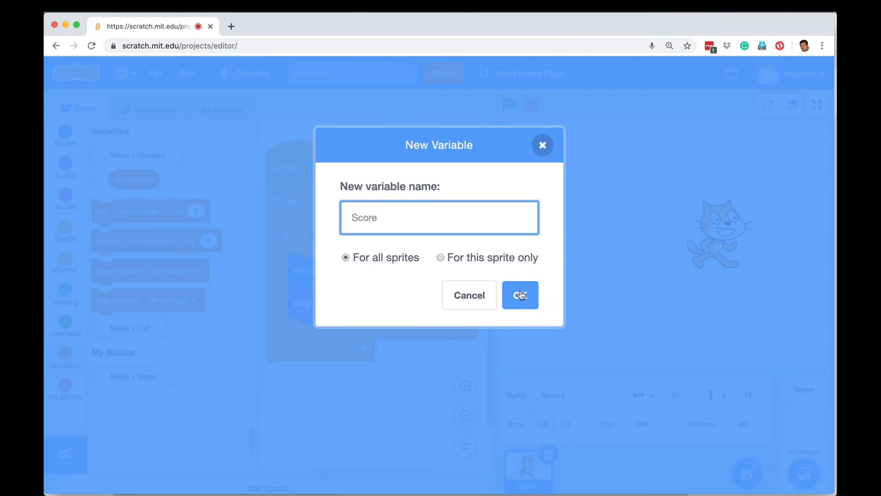
click(520, 294)
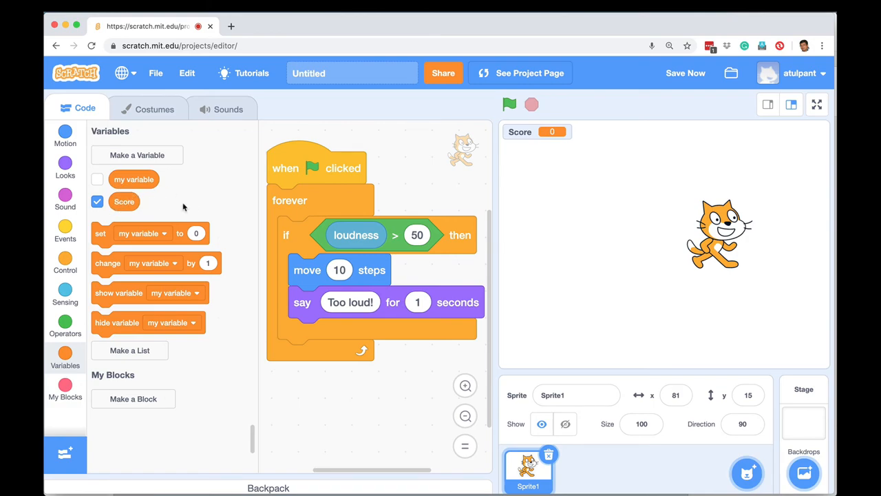
mouse_move(601, 235)
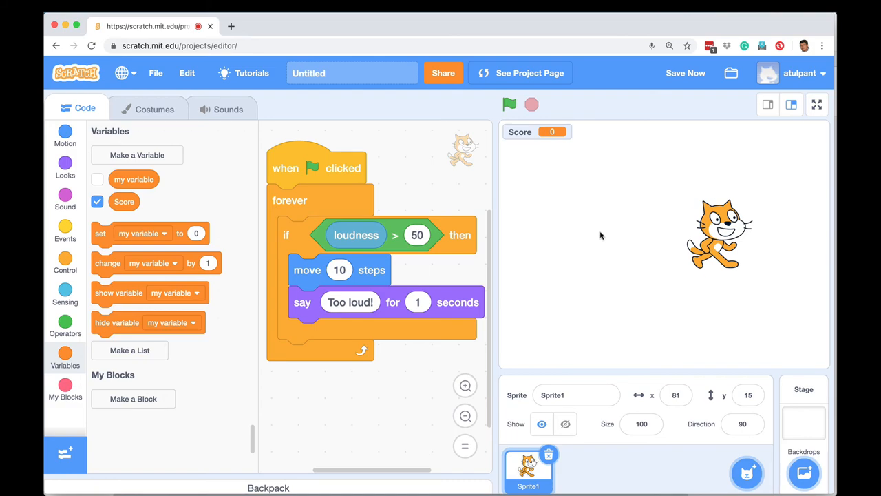
mouse_move(647, 343)
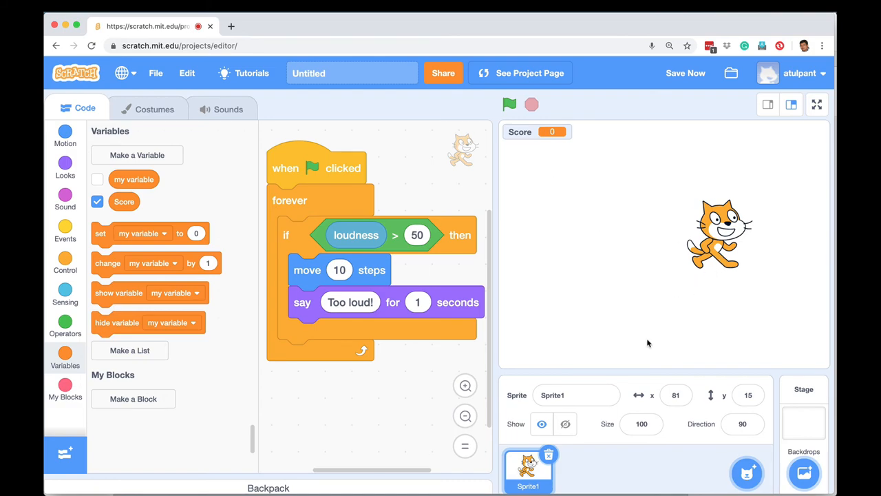